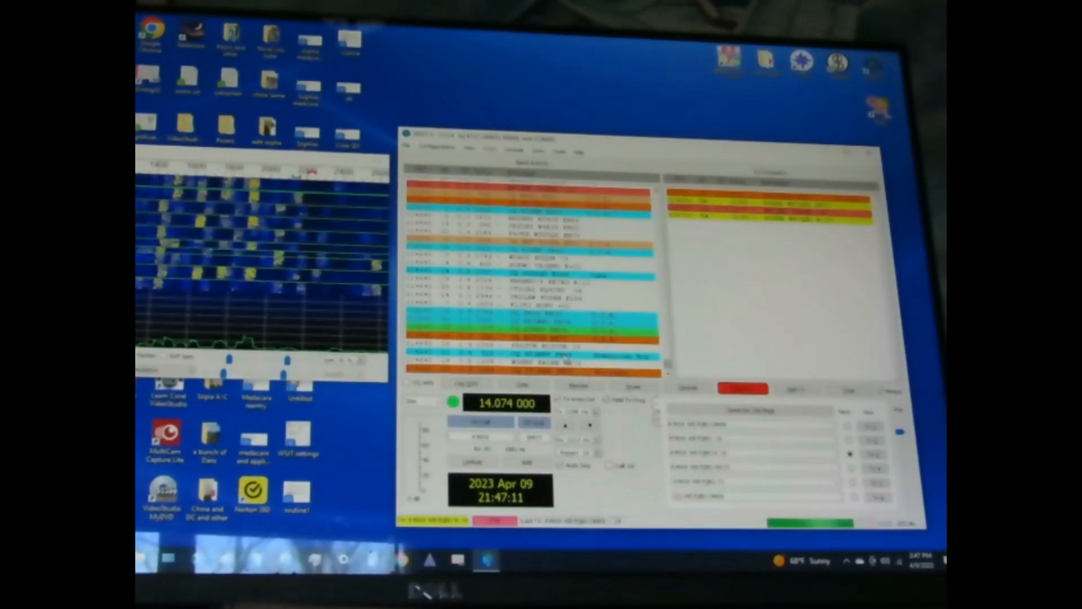
Step: Re-enable Monitor so WSJT-X resumes receiving and decoding FT8 on 14.074 MHz
click(579, 386)
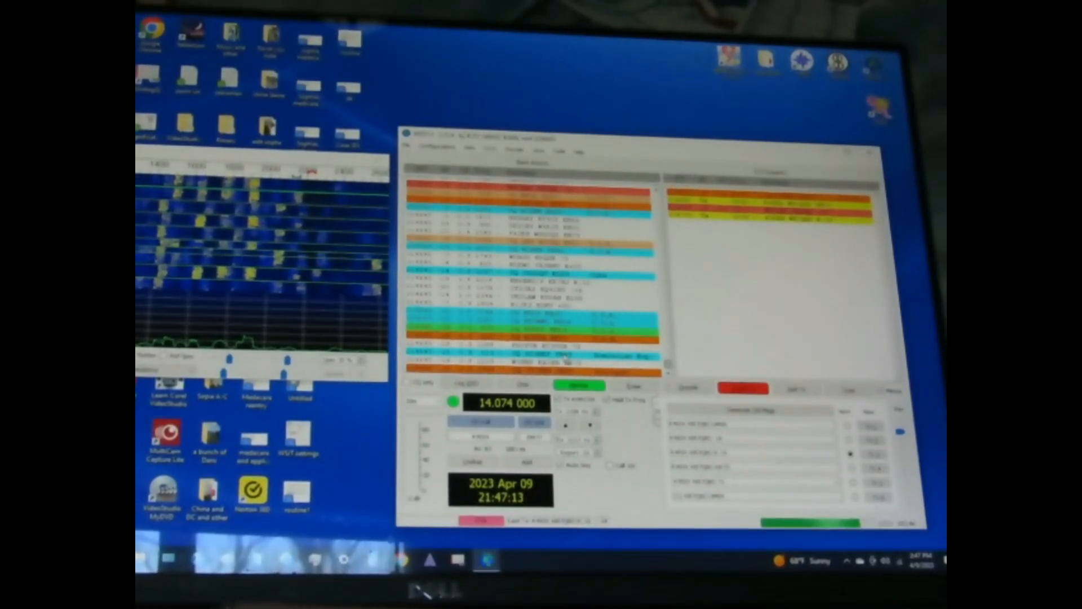